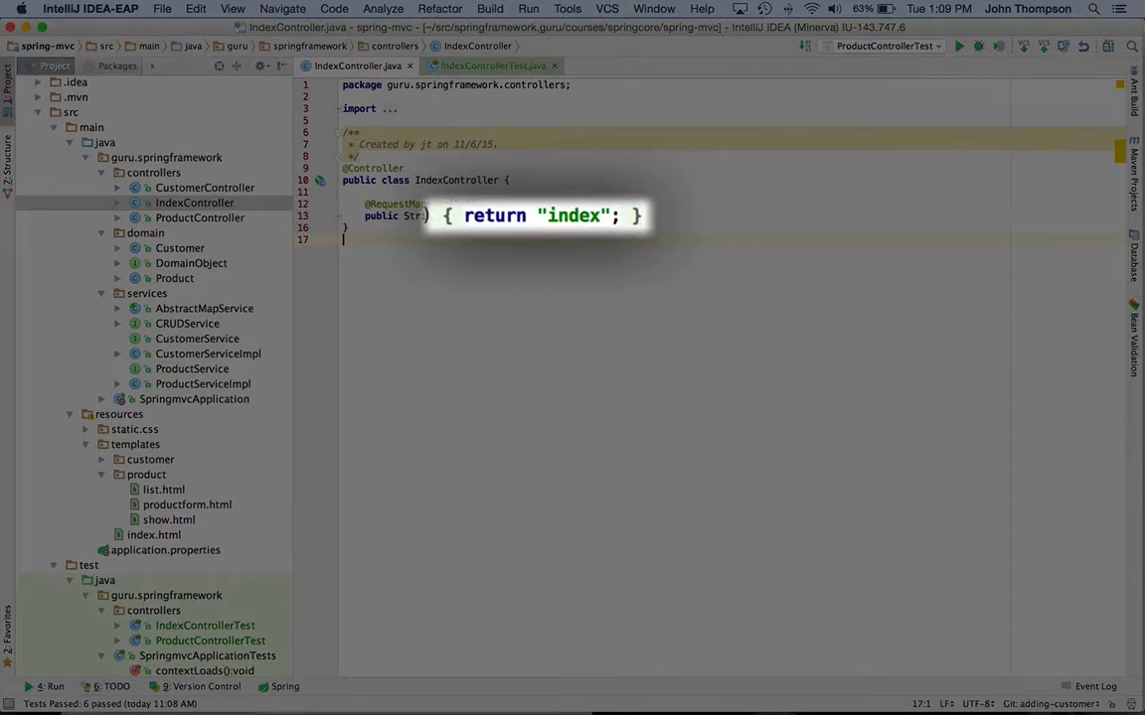
# Open resources/templates/index.html from the Project tool window in the editor
pyautogui.click(154, 534)
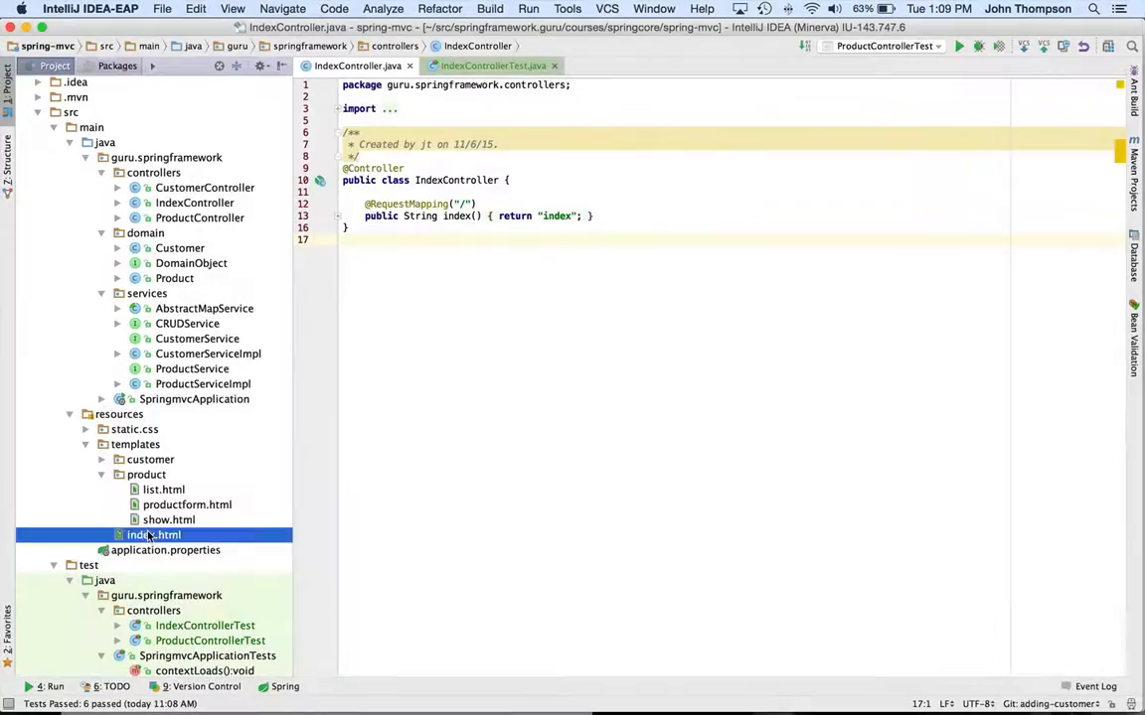
pyautogui.doubleClick(155, 534)
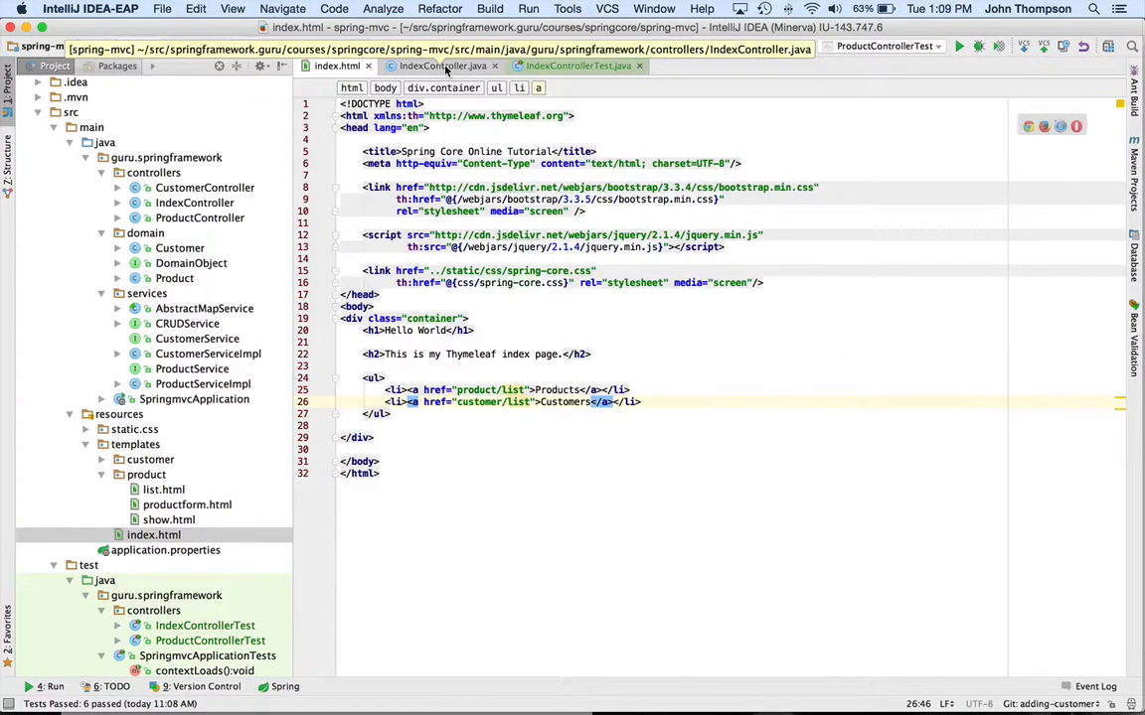
pyautogui.click(577, 65)
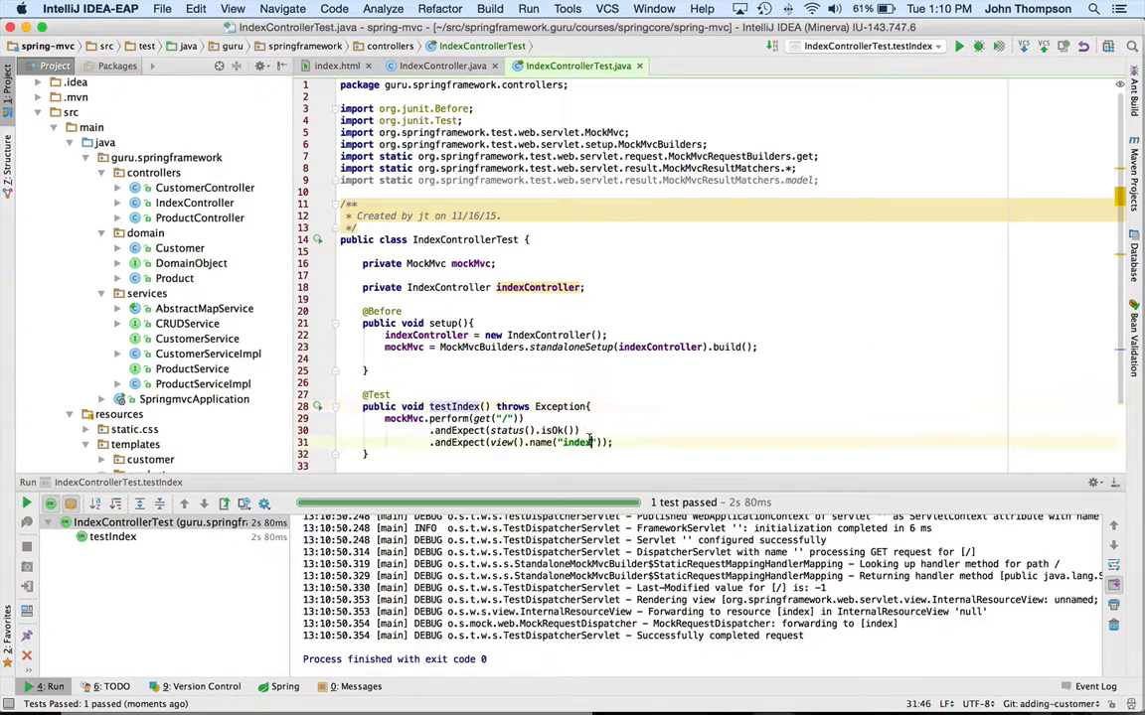
# Append 'dd' to the expected view name in testIndex, making it 'indexdd'
pyautogui.write('dd')
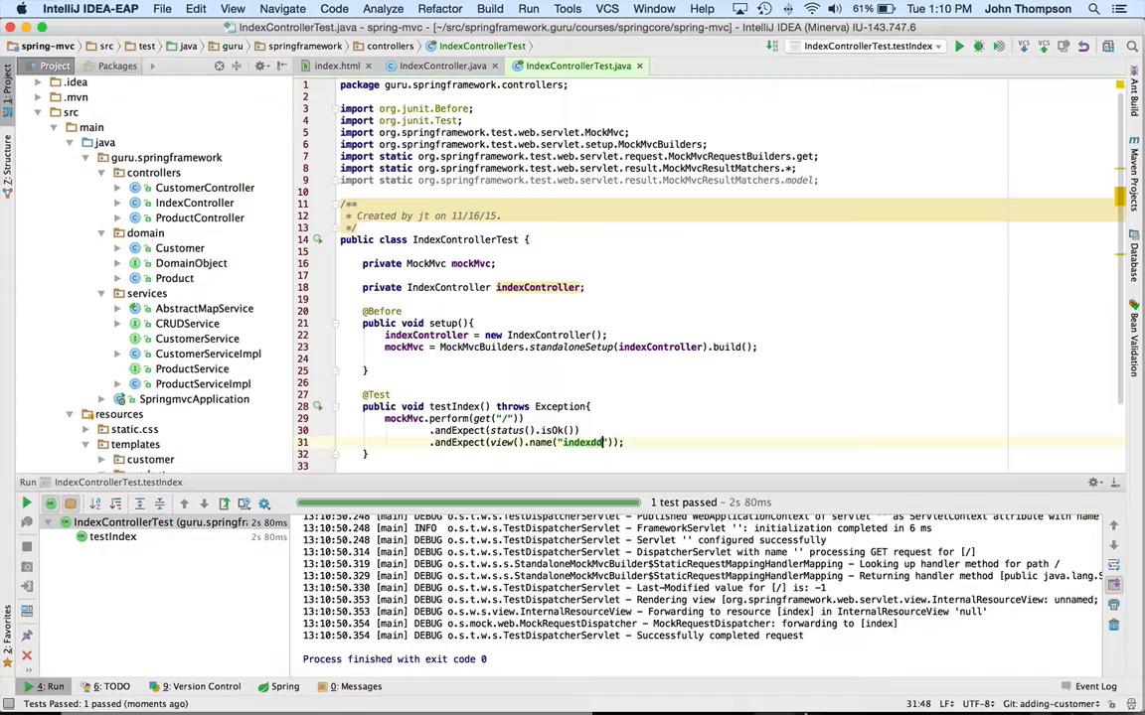